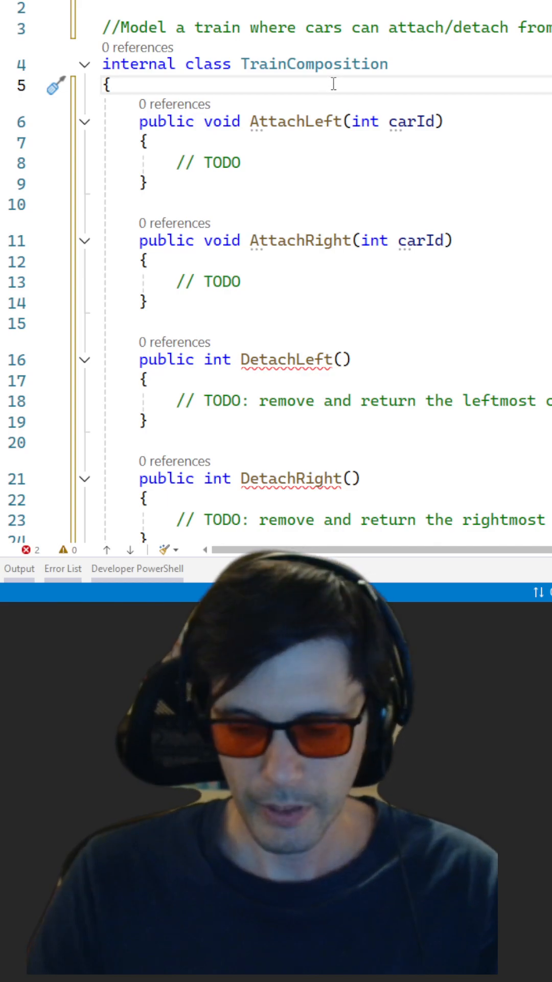
- Declare a private readonly LinkedList<int> field named list in TrainComposition
type("p")
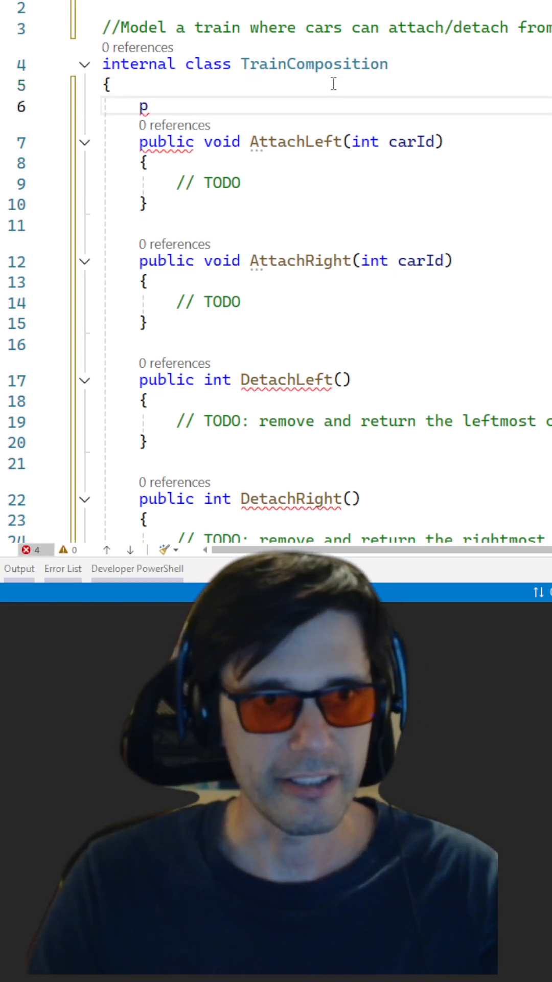
type("rivate readonly")
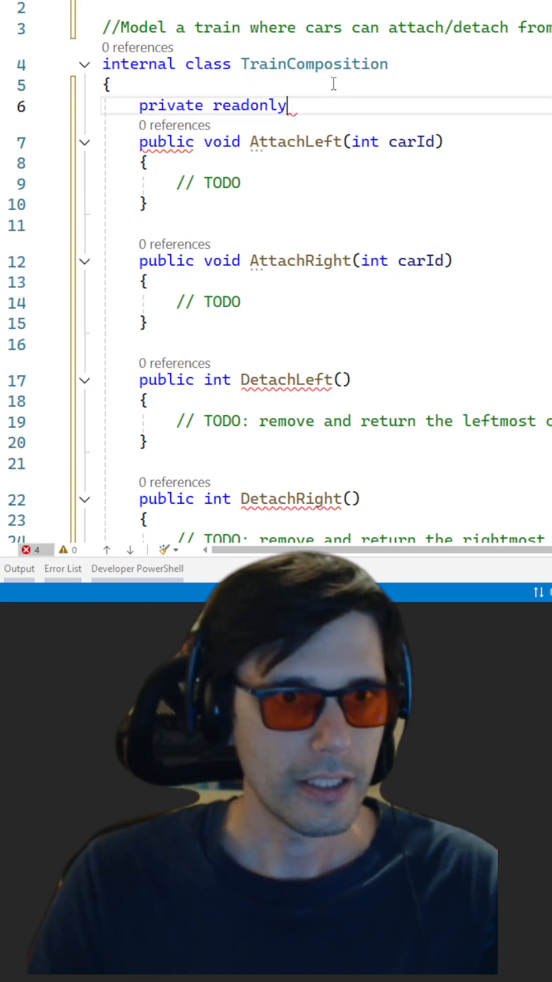
type("LinkedList<TrainComposition>")
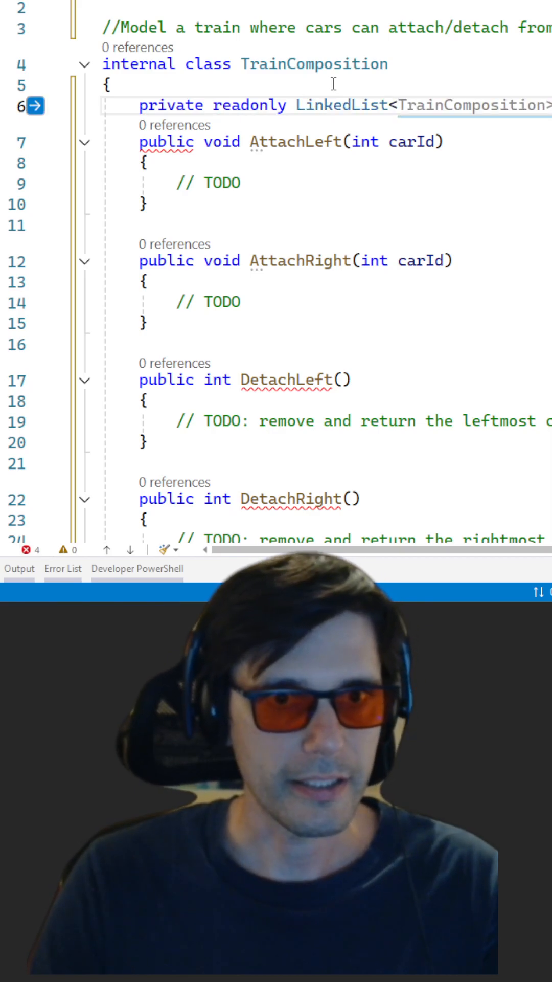
type("int")
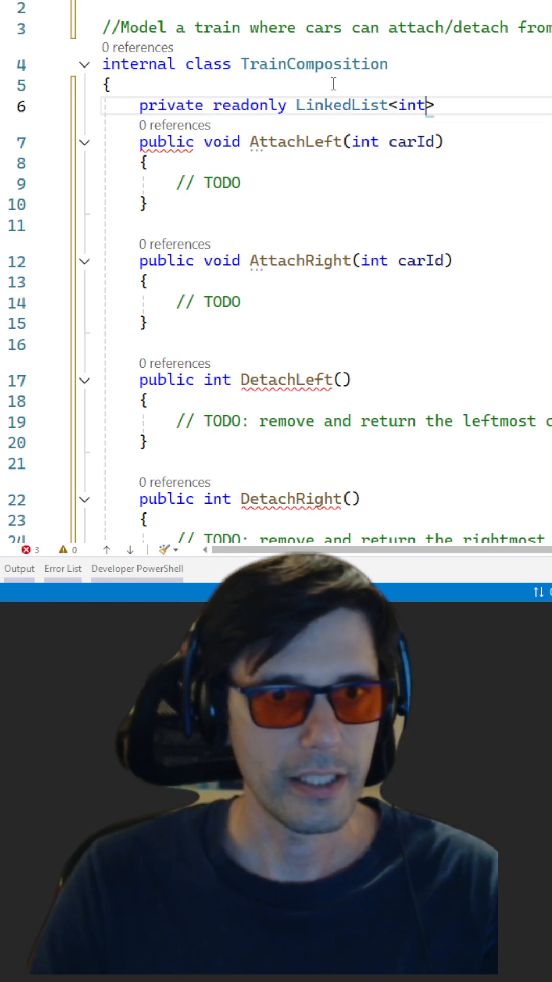
type("ints;")
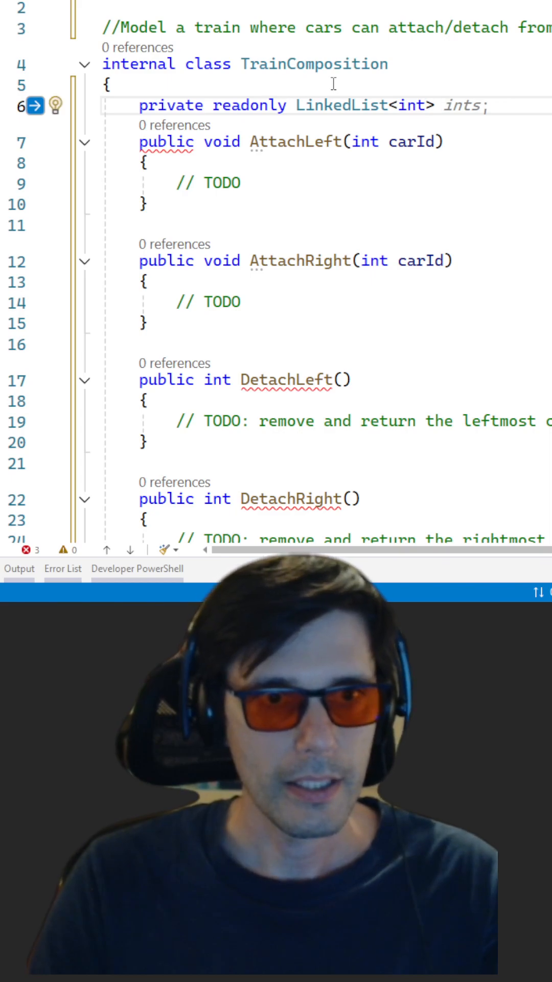
type("list = new L")
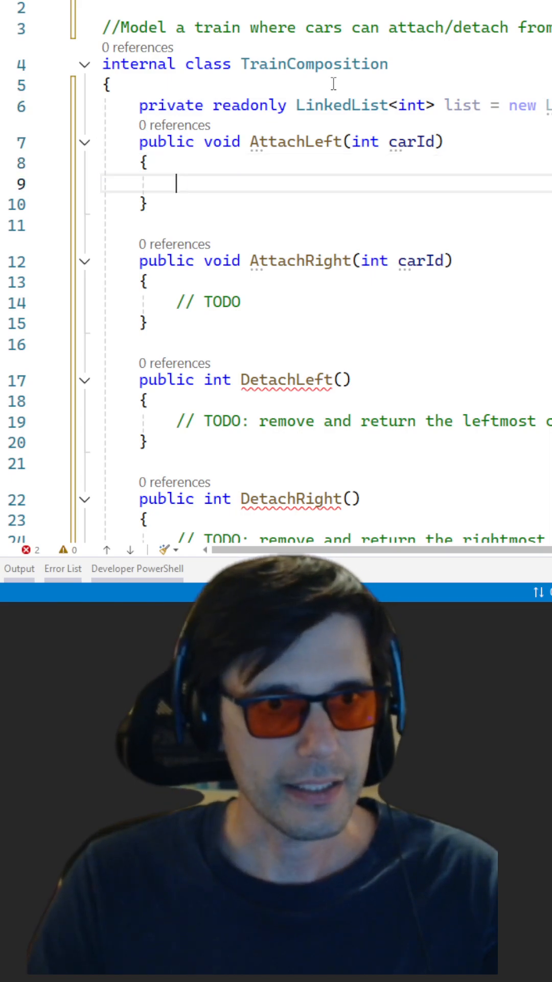
- Put list.AddFirst(carId); in AttachLeft and list.AddLast(carId); in AttachRight
type("list.AddLast(carId);")
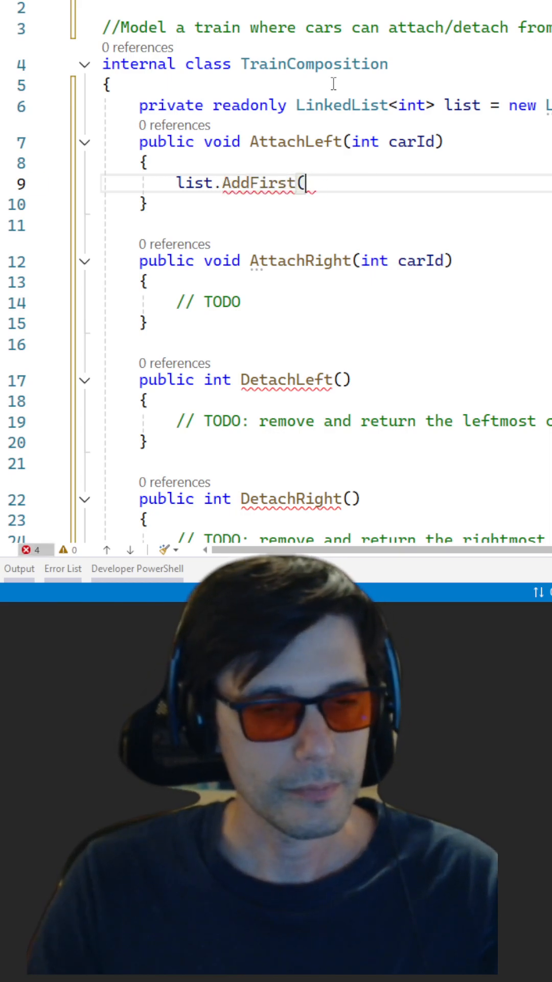
type("carId);")
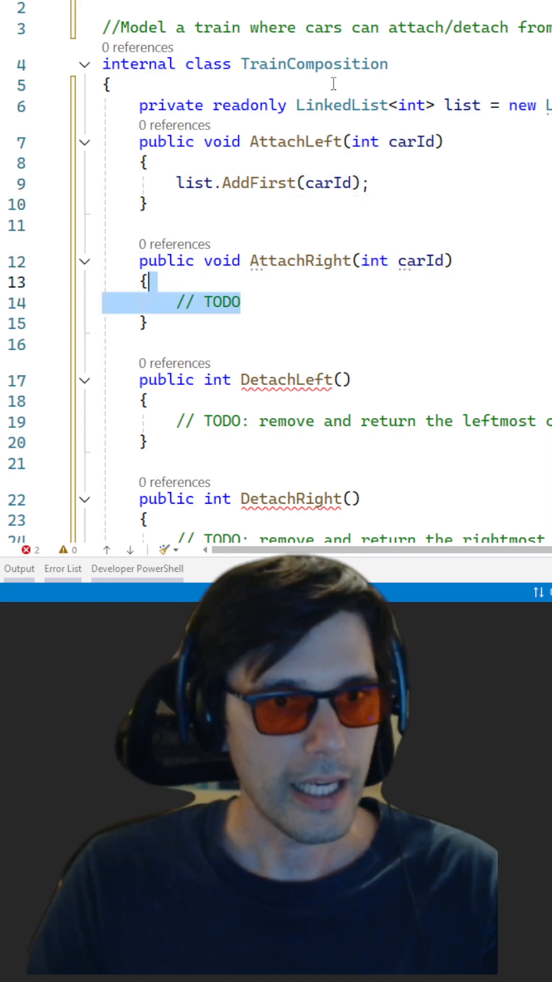
type("list.AddLast(carId);")
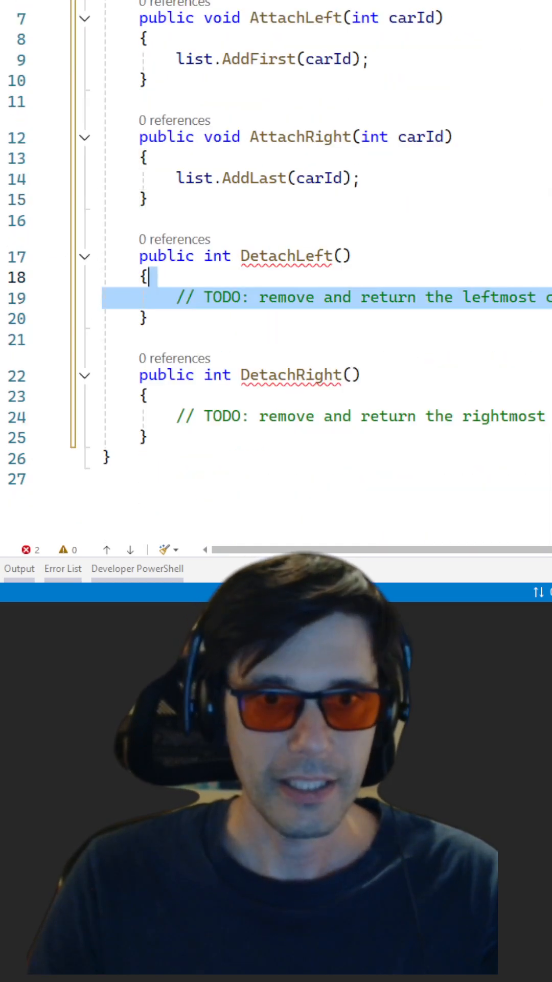
- Make DetachLeft return list.RemoveFirst(), with a new line above for var left = list.First
type("return list.Count;")
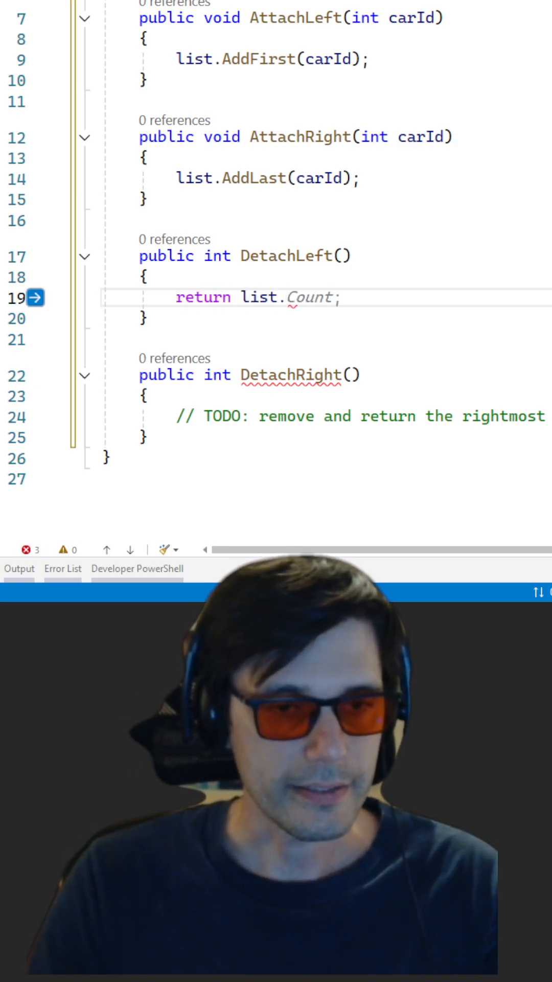
type("remo")
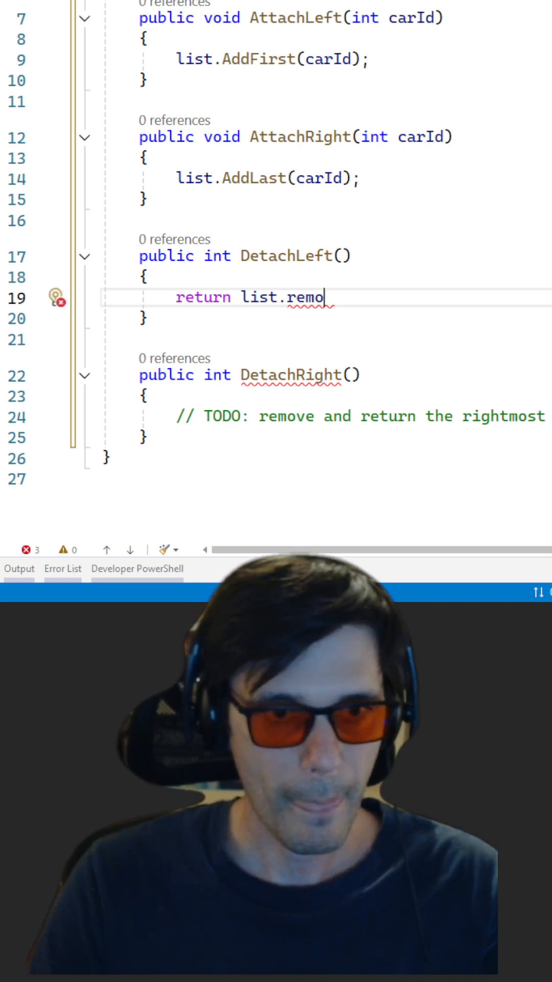
type("RemoveFirst();")
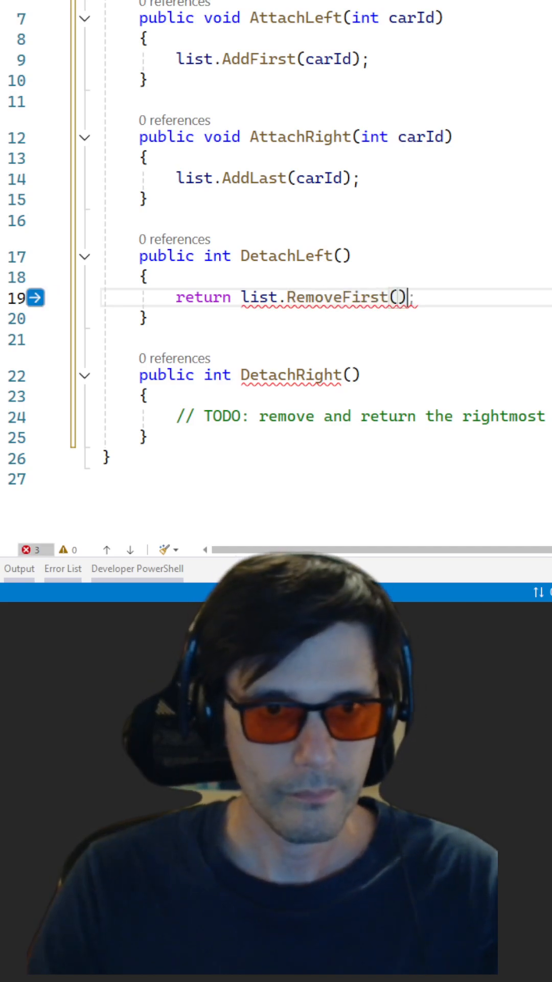
type(";")
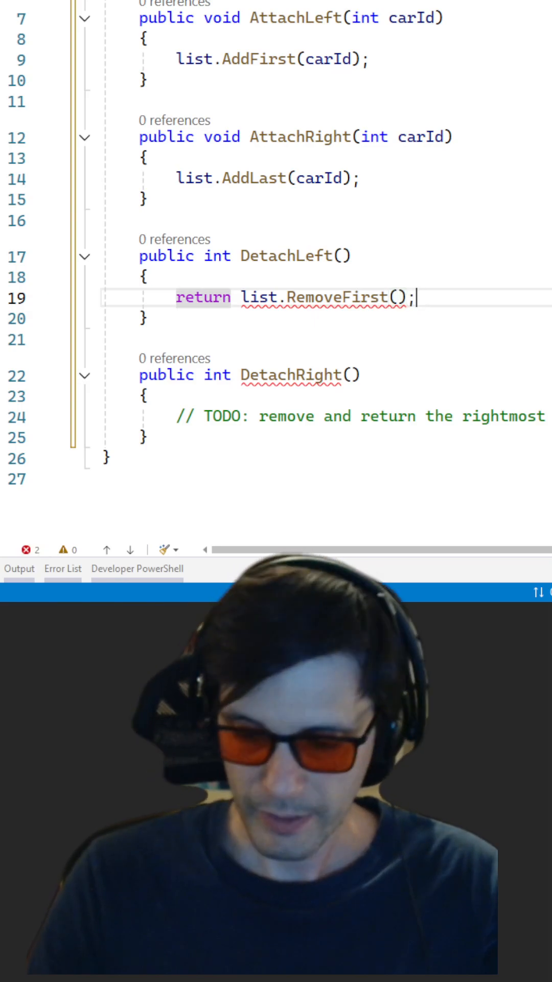
key("Enter")
type("var left = list.First;")
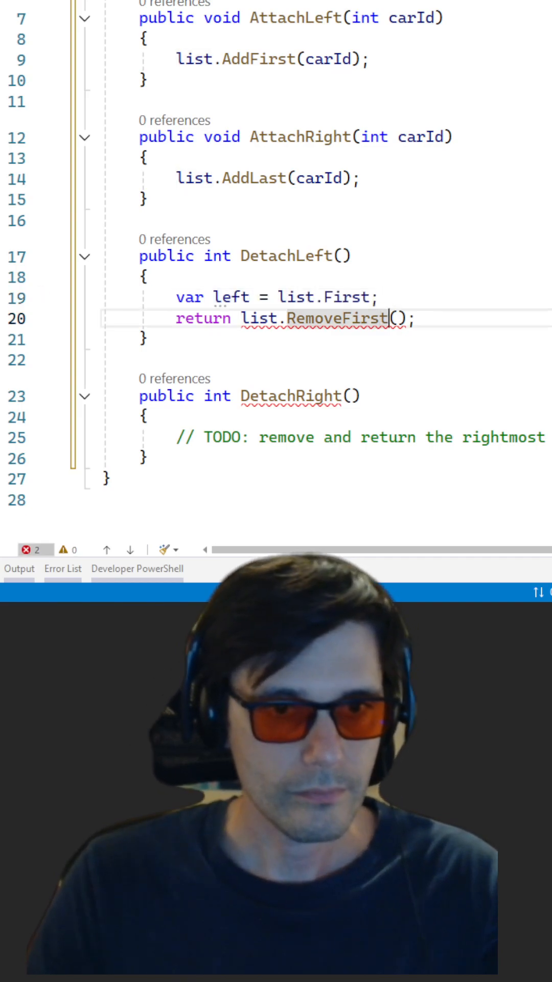
- Drop return before RemoveFirst and make DetachLeft end with return left;
type("return")
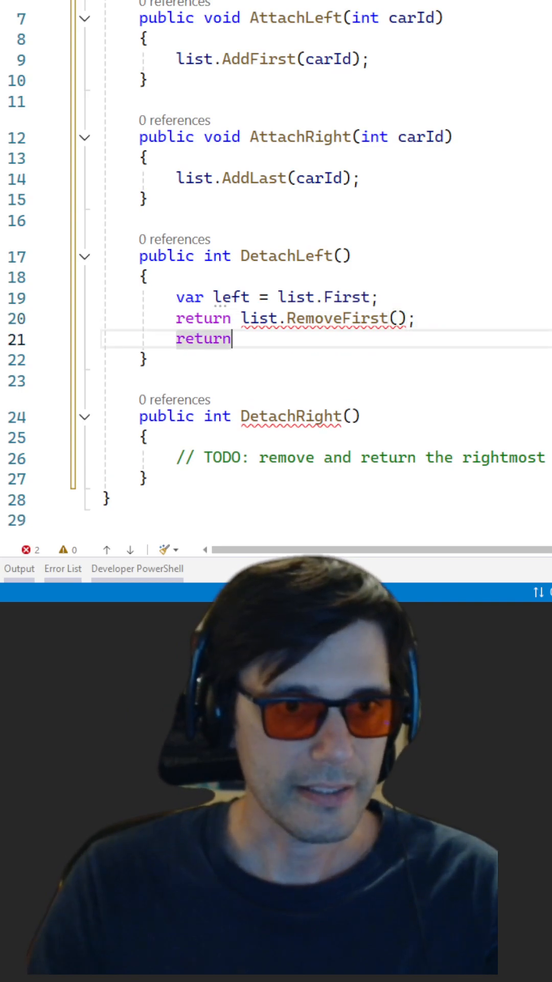
type("lef")
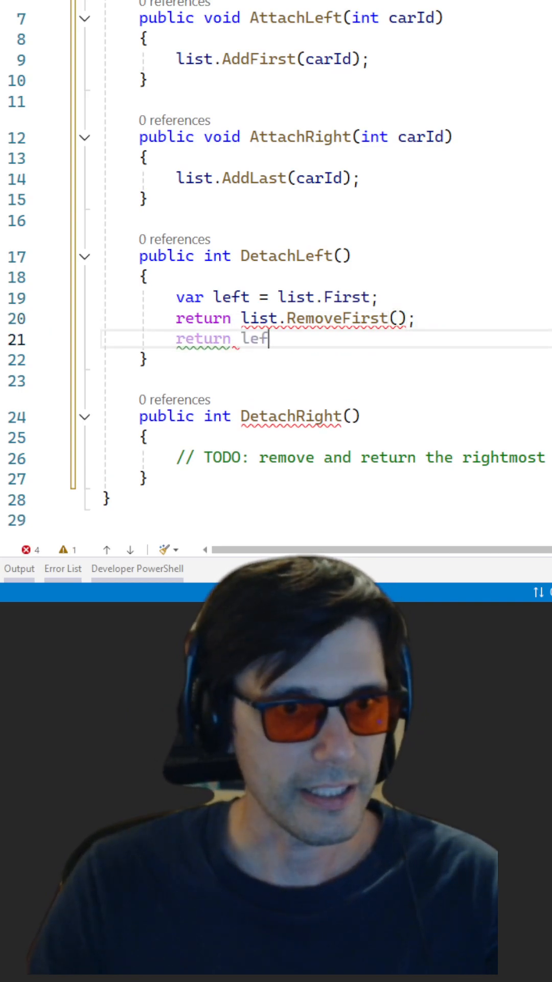
type("t;")
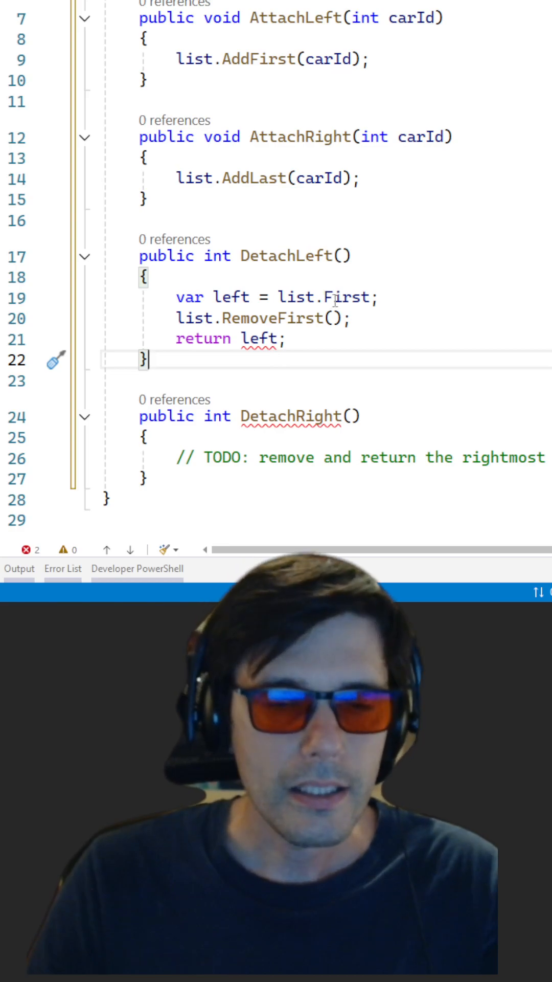
- Discard a trial ?? fallback and change list.First to list.FirstOrDefault()
type("?? -")
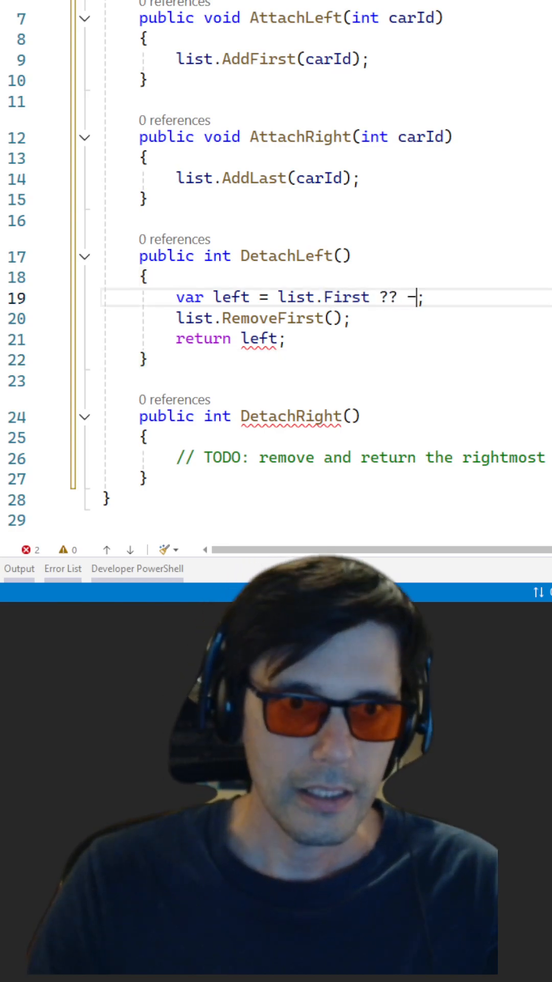
key("Backspace")
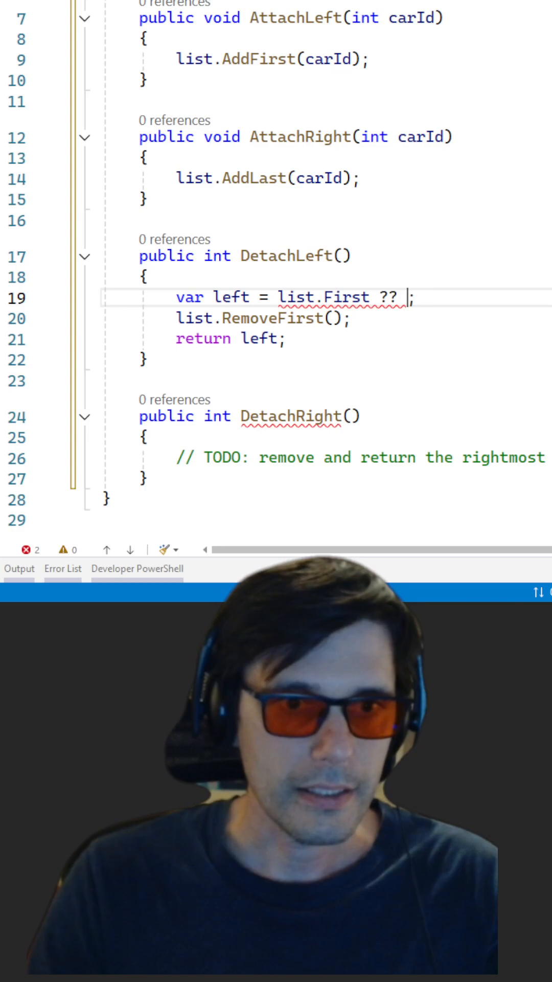
key("backspace")
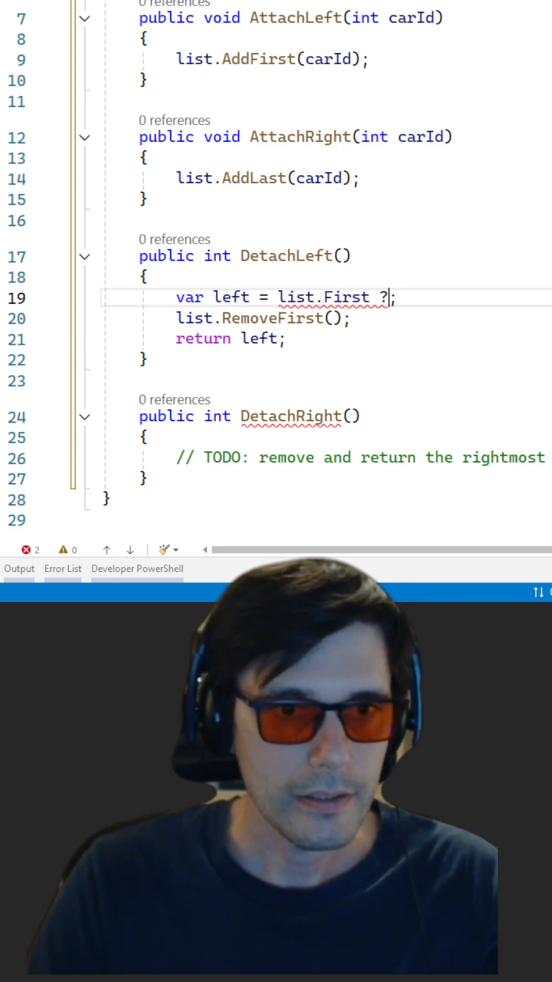
key("Backspace")
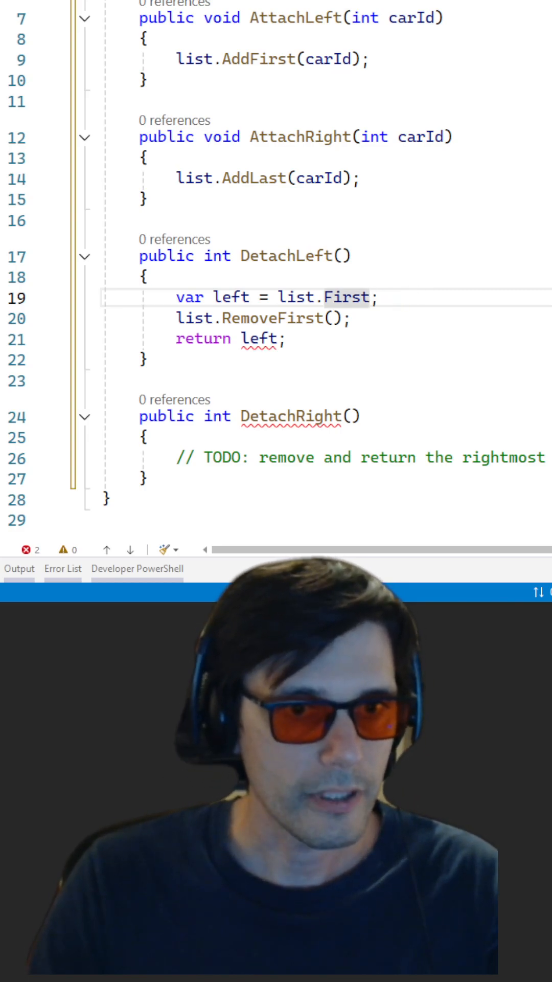
type("OrDefault")
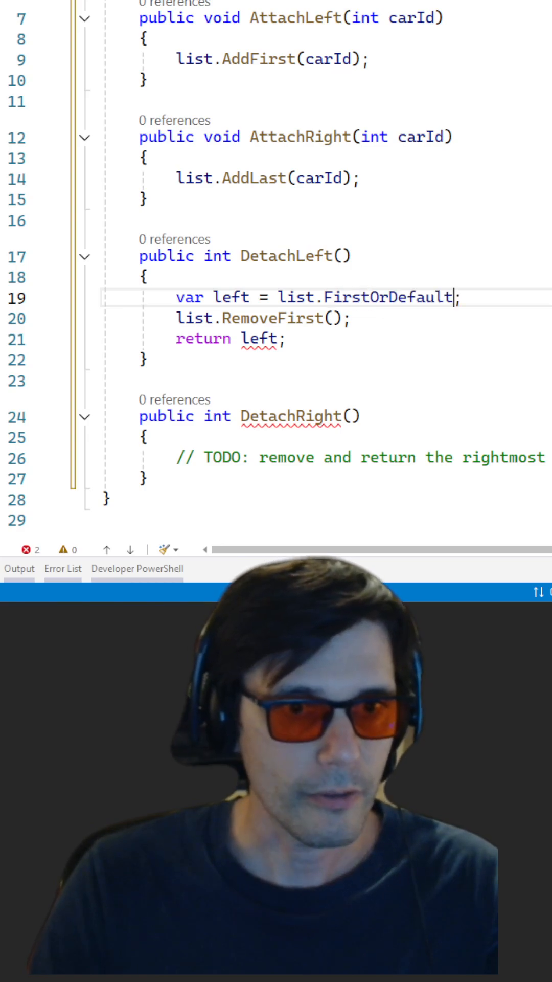
type("()")
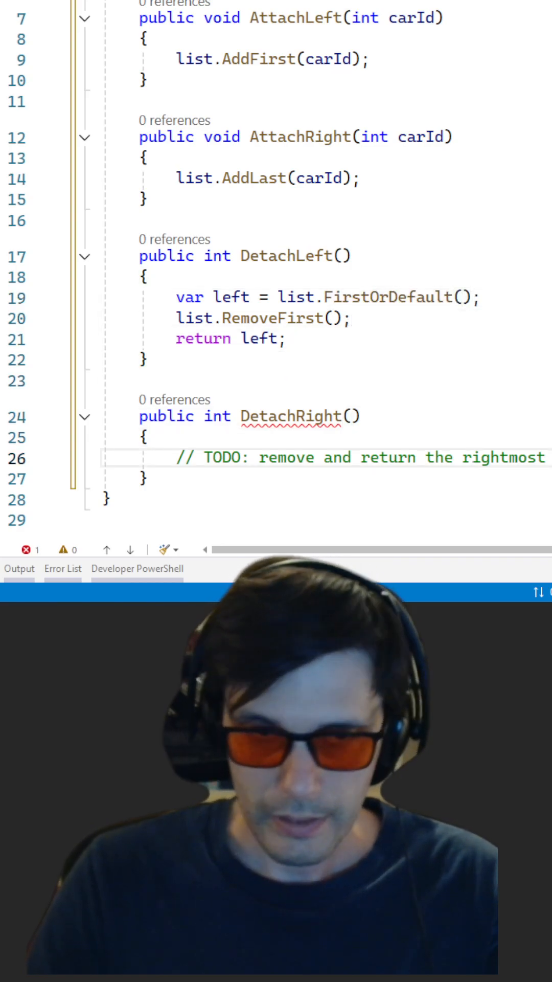
- Write DetachRight to store list.LastOrDefault() in right, call list.RemoveLast(), and return right
type("var right = list.FirstOrDefault();")
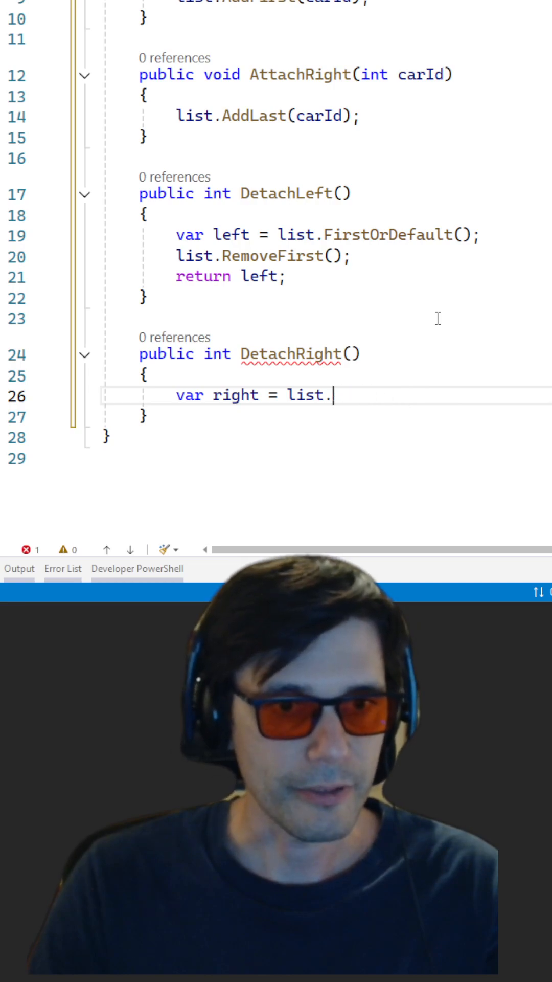
type("LastOrDefault();")
type("return right;")
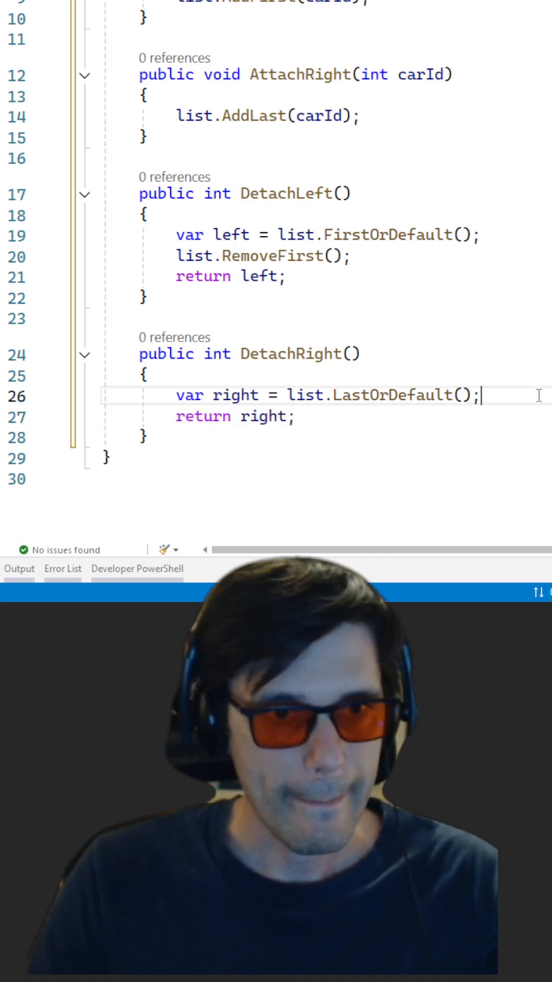
type("list.RemoveLast();")
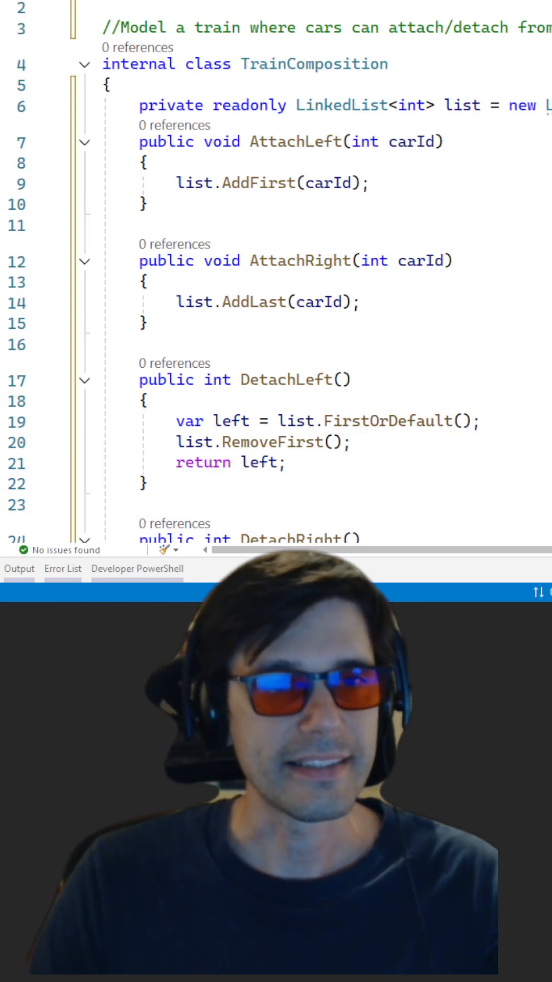
double_click(340, 105)
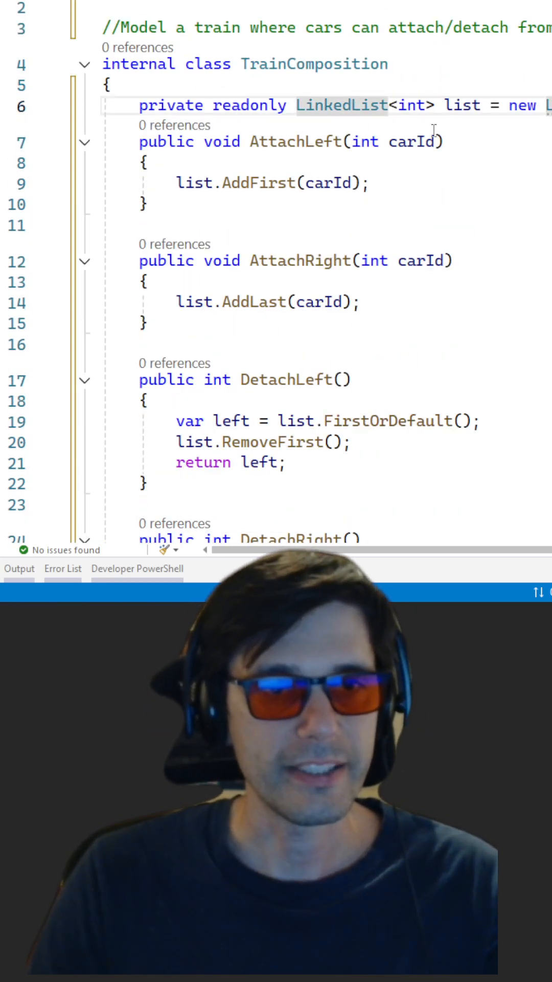